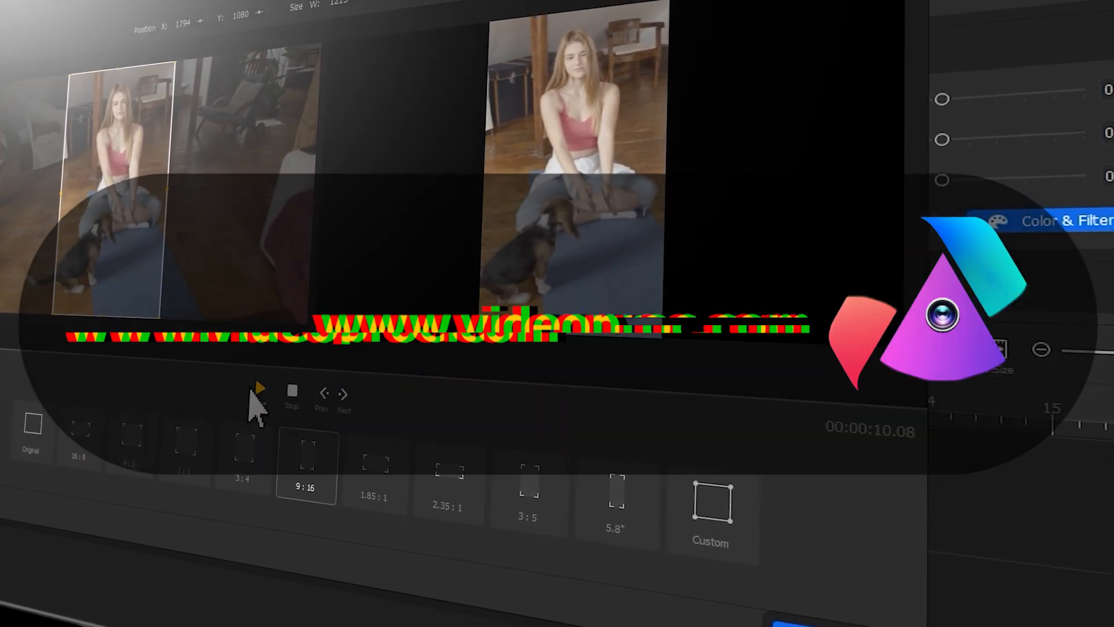
Step: Launch VideoProc Vlogger from the desktop icon
click(291, 391)
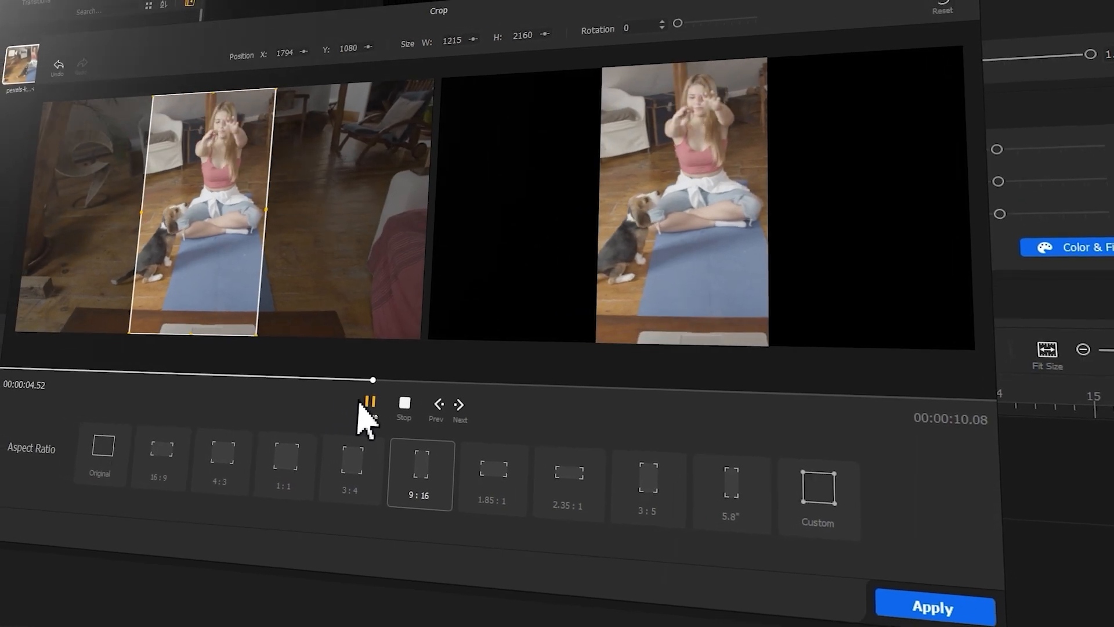
double_click(380, 280)
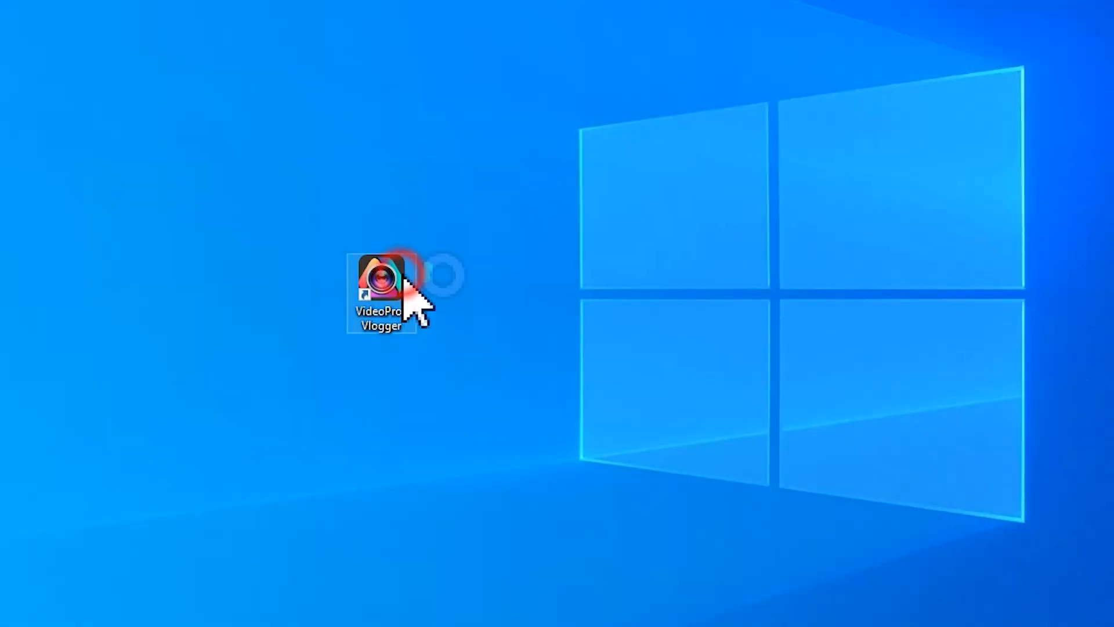
double_click(381, 280)
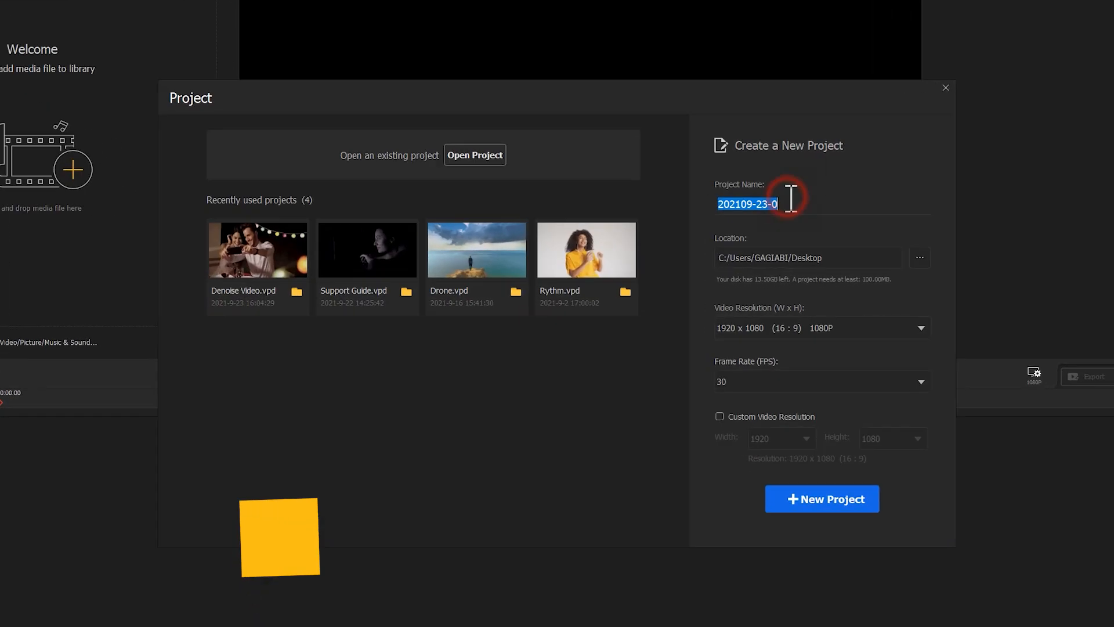
Step: Name the new project 'Add Watermark to Video' with 3840x2160 4K resolution
text(Add Watermark to Video)
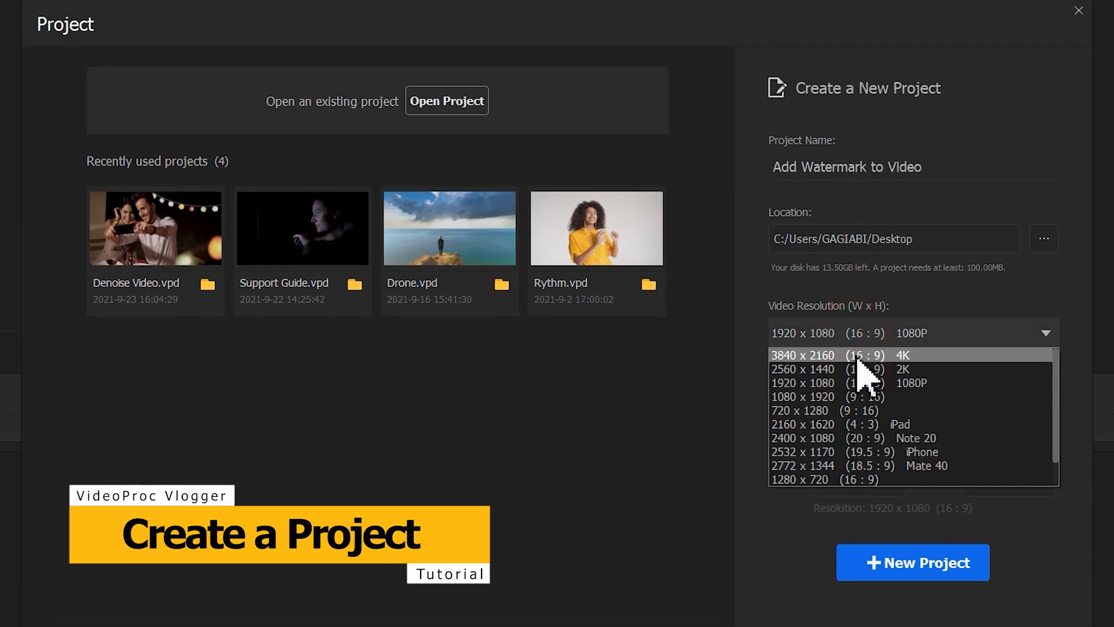
click(912, 562)
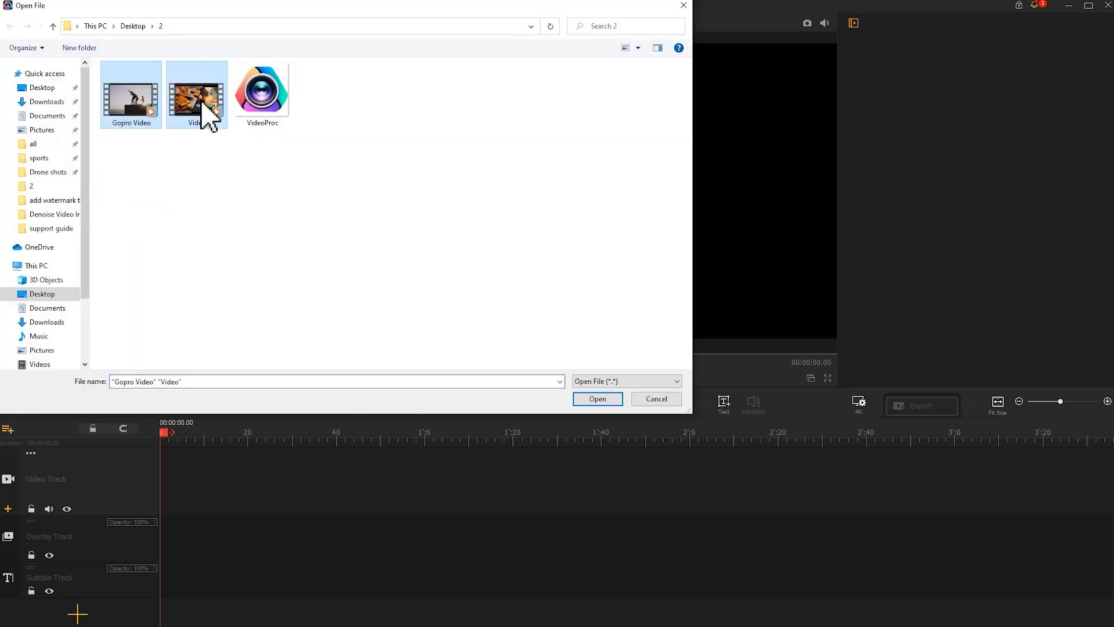
Step: Import Video and Gopro Video, then place Video at the start of the video track
click(596, 398)
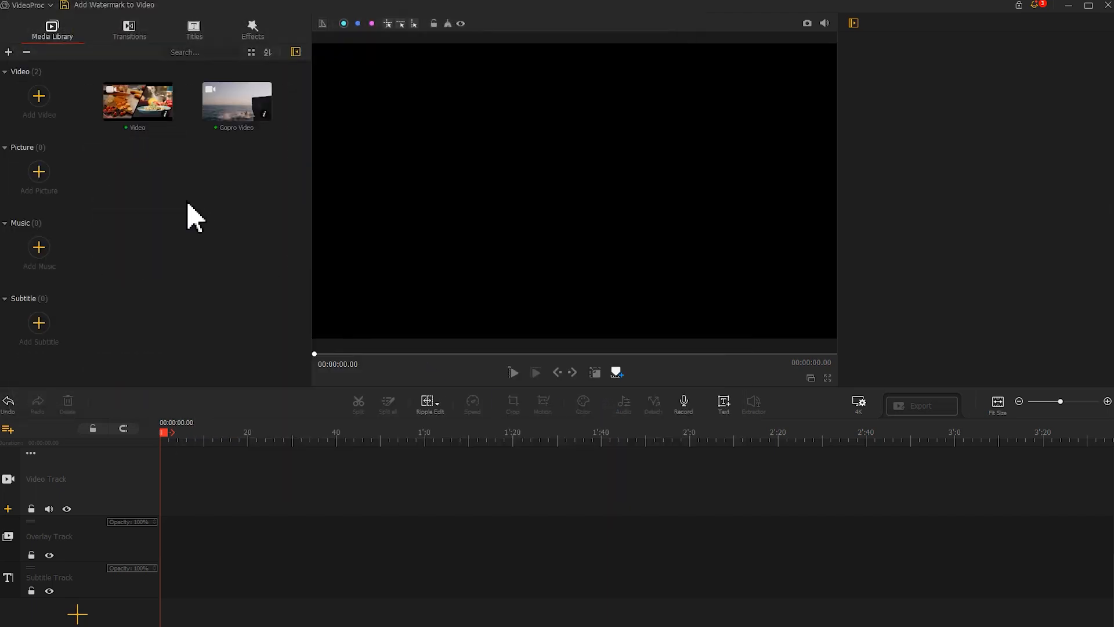
drag(137, 102, 175, 492)
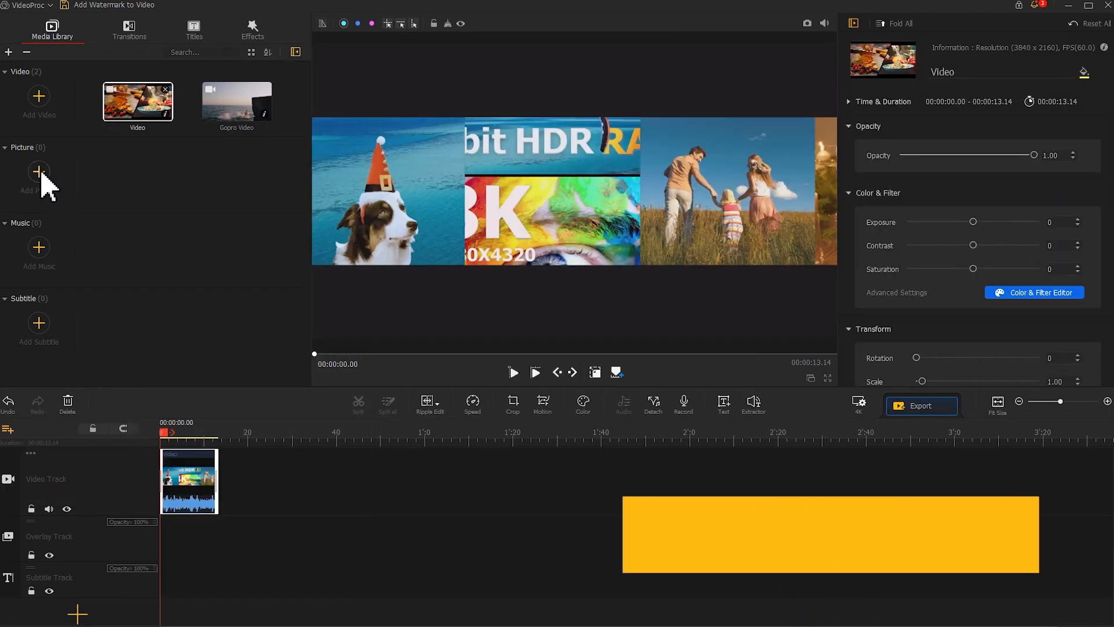
Step: Import the VideoProc logo, lay it on the overlay track at 0:00 and extend it
click(38, 174)
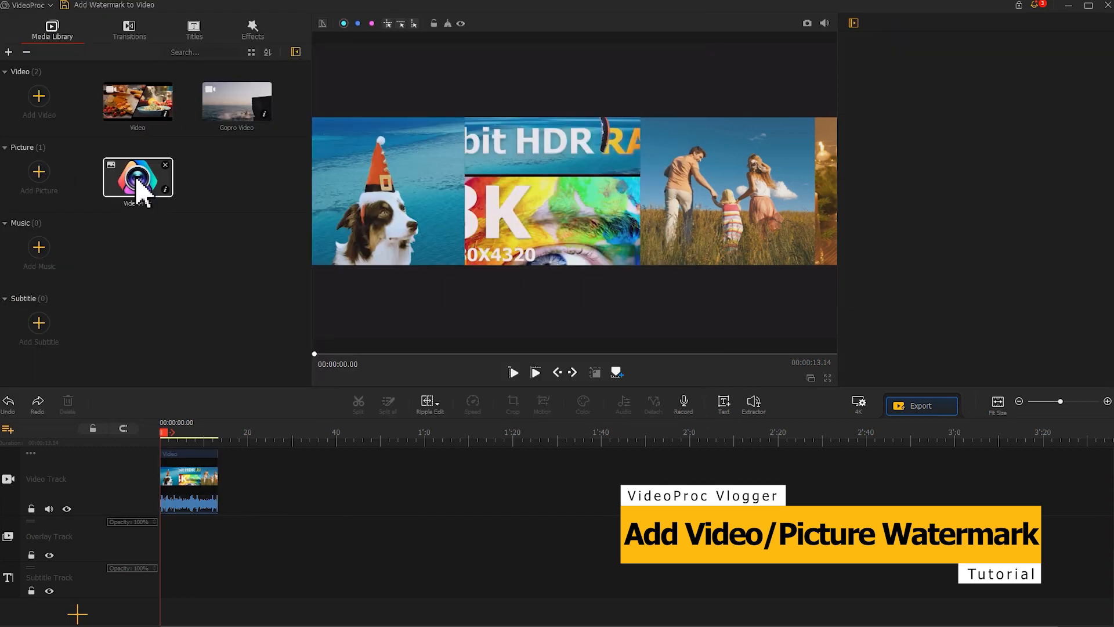
drag(138, 176, 210, 544)
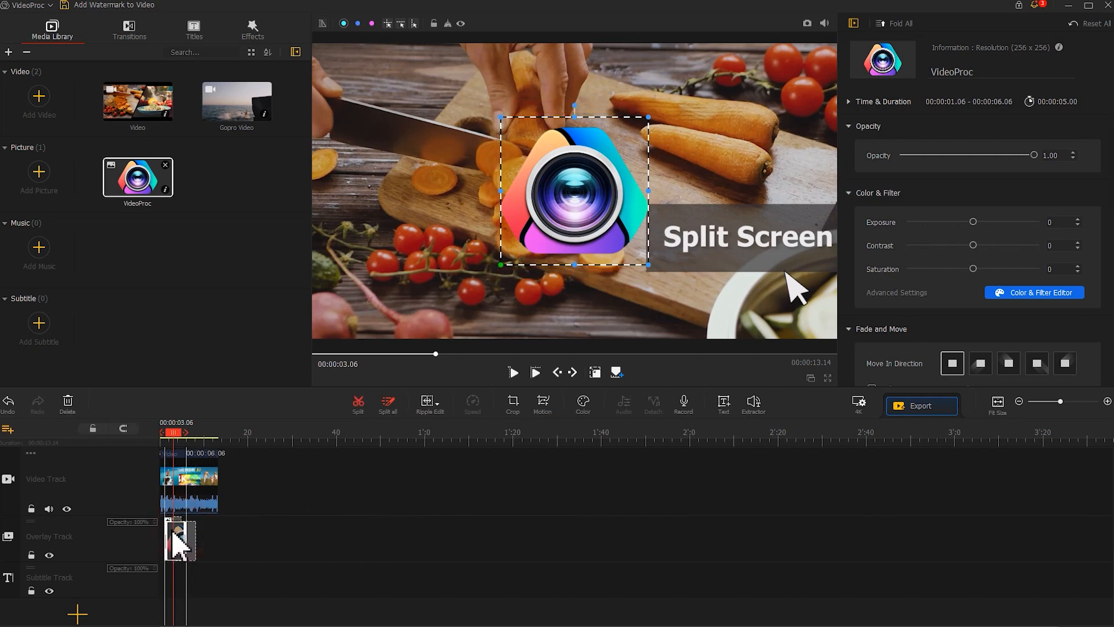
drag(180, 537, 173, 537)
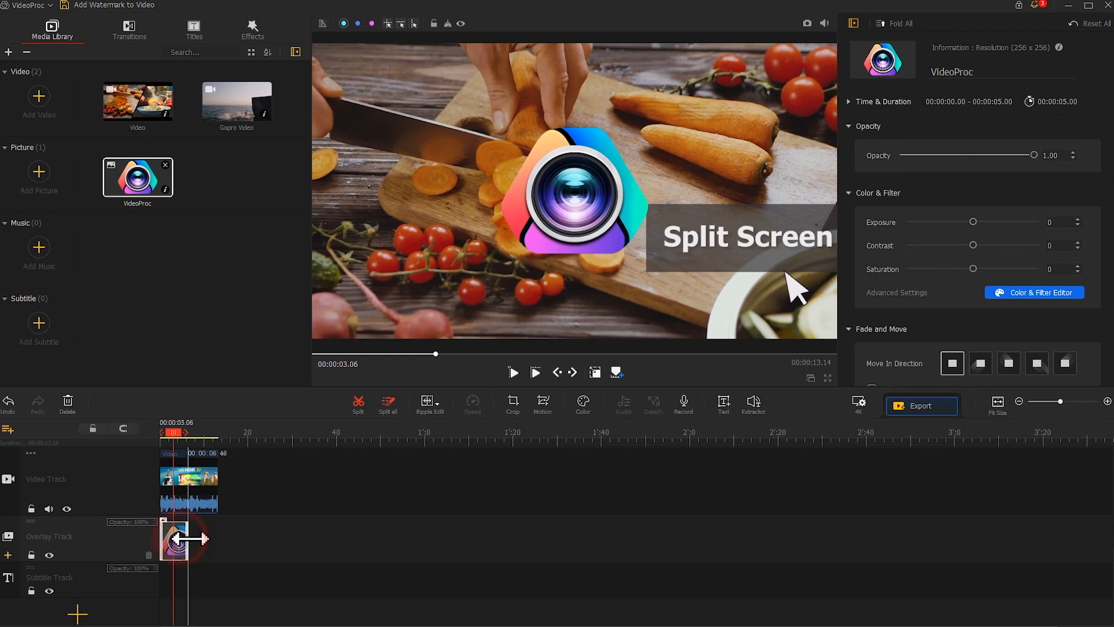
drag(200, 539, 214, 540)
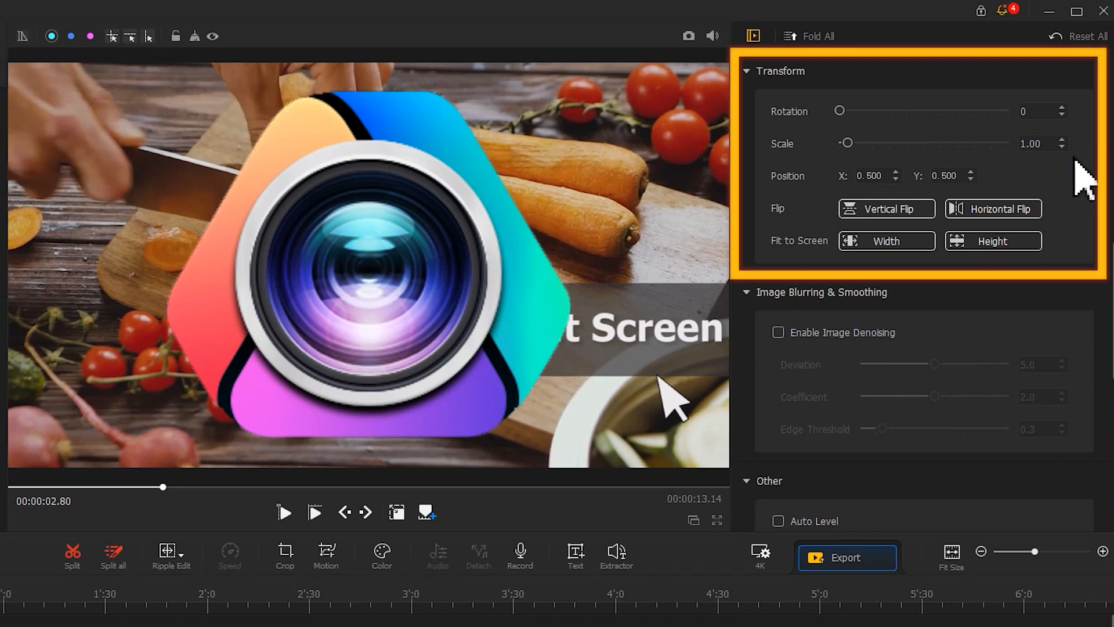
Step: Scale the logo down and move it to Position X 0.08, Y 0.89 in the top-left corner
drag(847, 143, 839, 142)
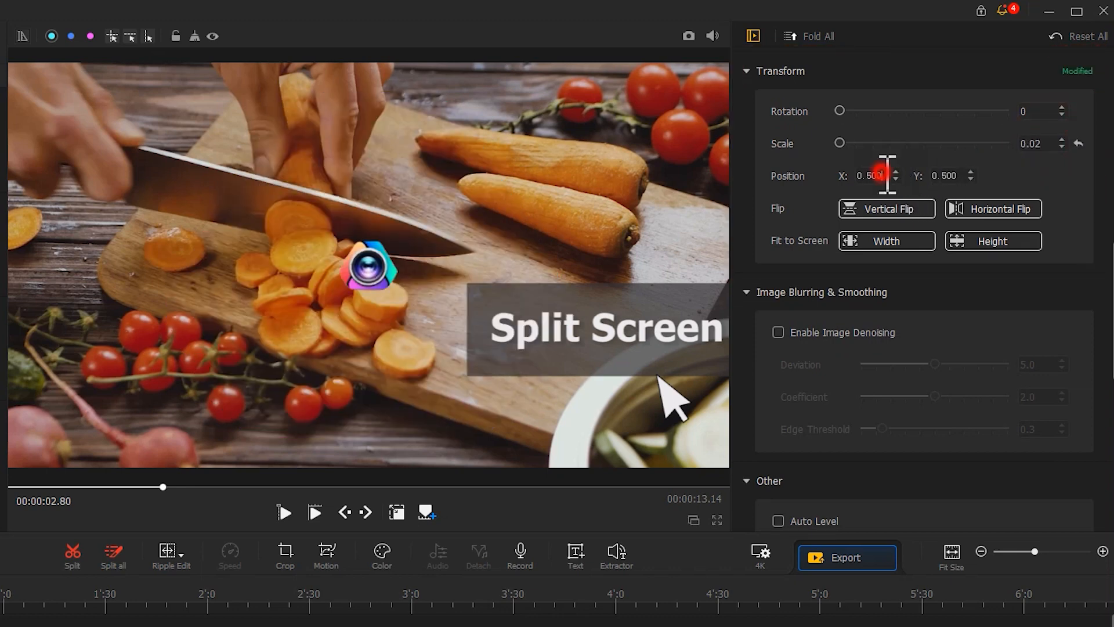
text(0.08)
click(948, 176)
text(0.890)
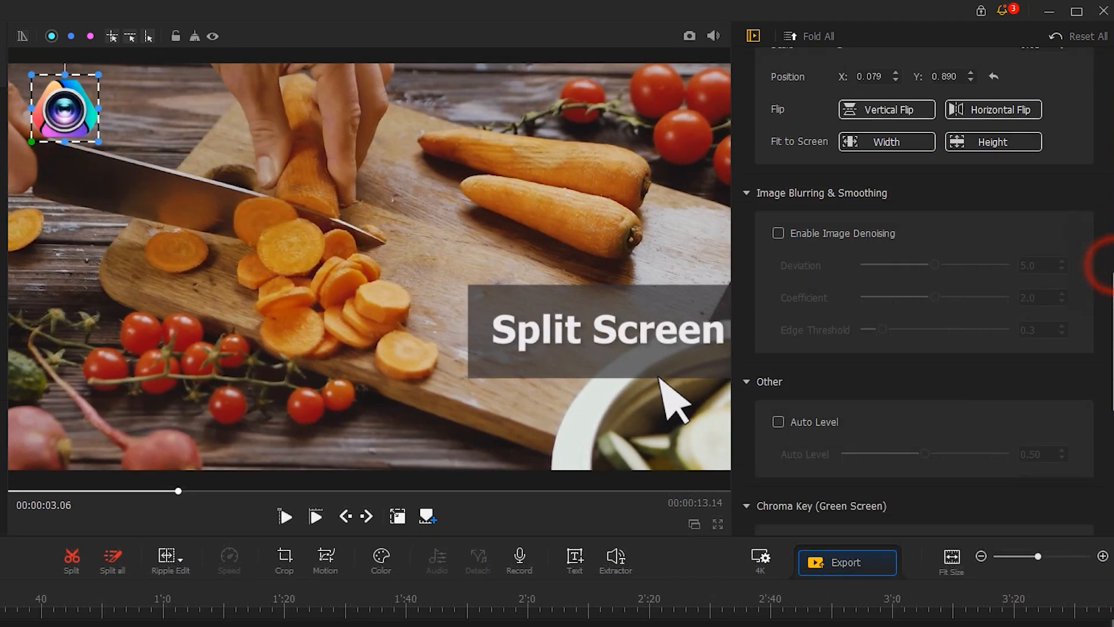
Step: Review the Compositing Blend Mode options, then start a timeline with only the Gopro Video clip
scroll(down, 3)
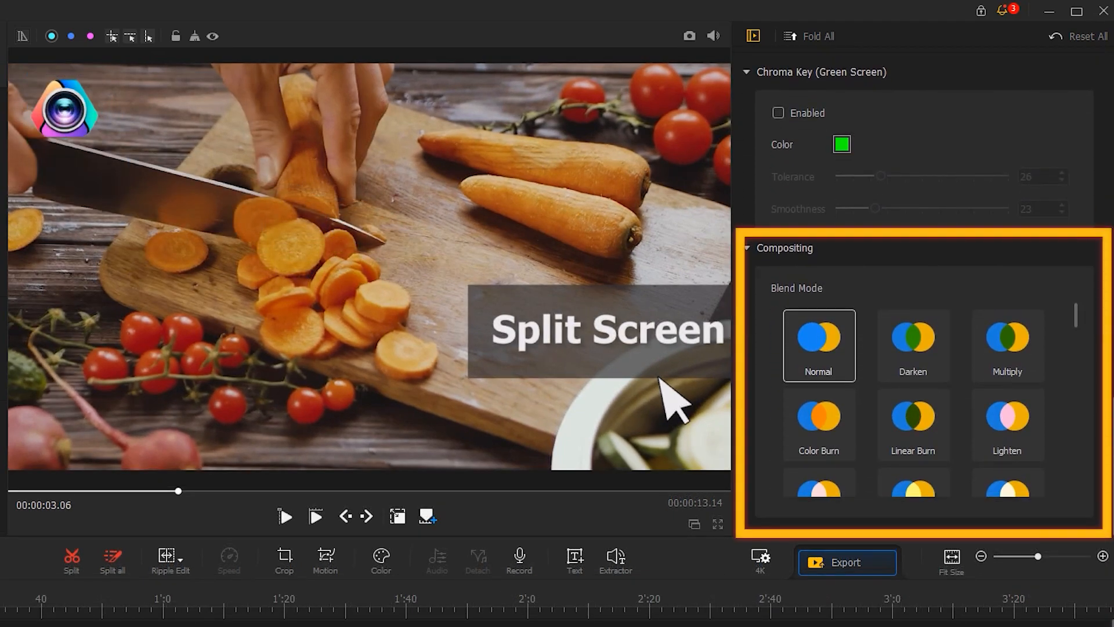
scroll(down, 3)
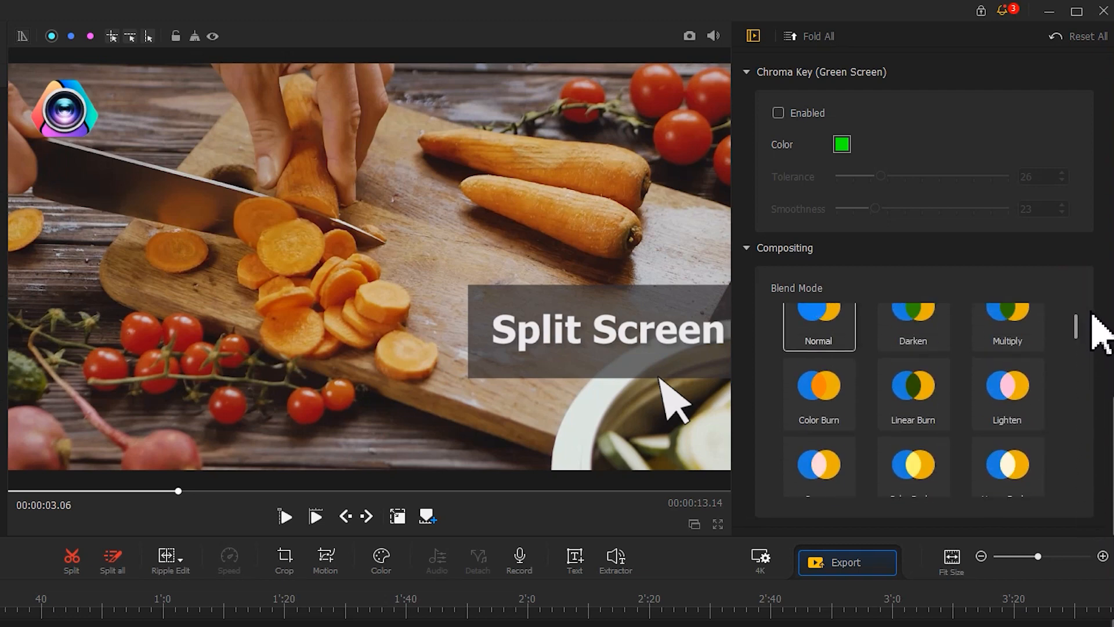
click(1006, 419)
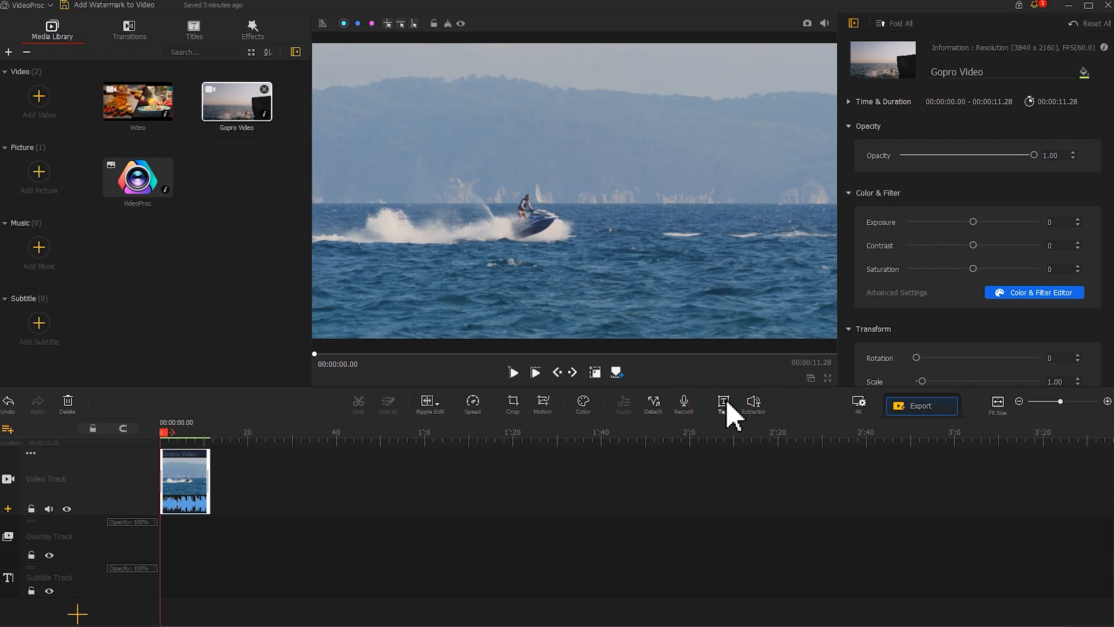
Step: Add a VideoProc text title in Tahoma with a black border and blue shadow
click(723, 403)
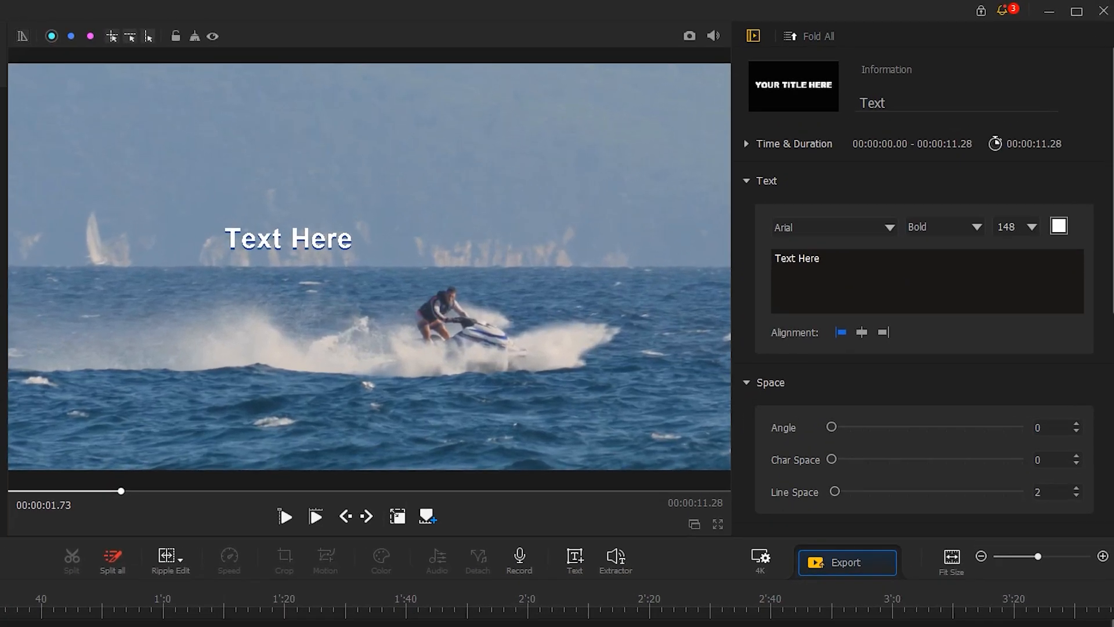
scroll(down, 3)
text(VideoProc)
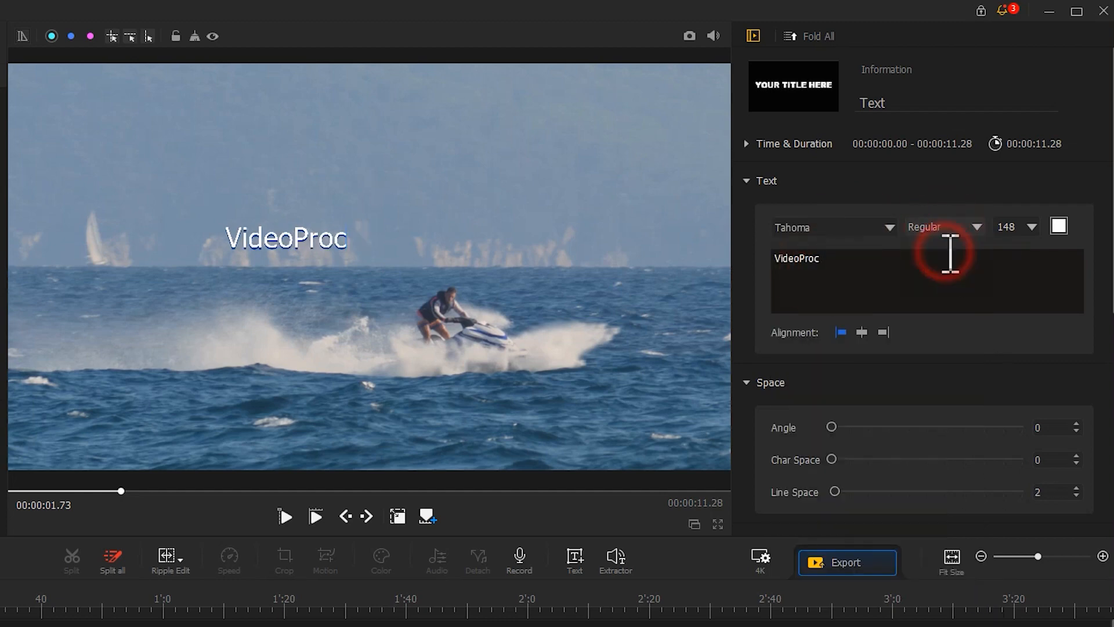
scroll(down, 3)
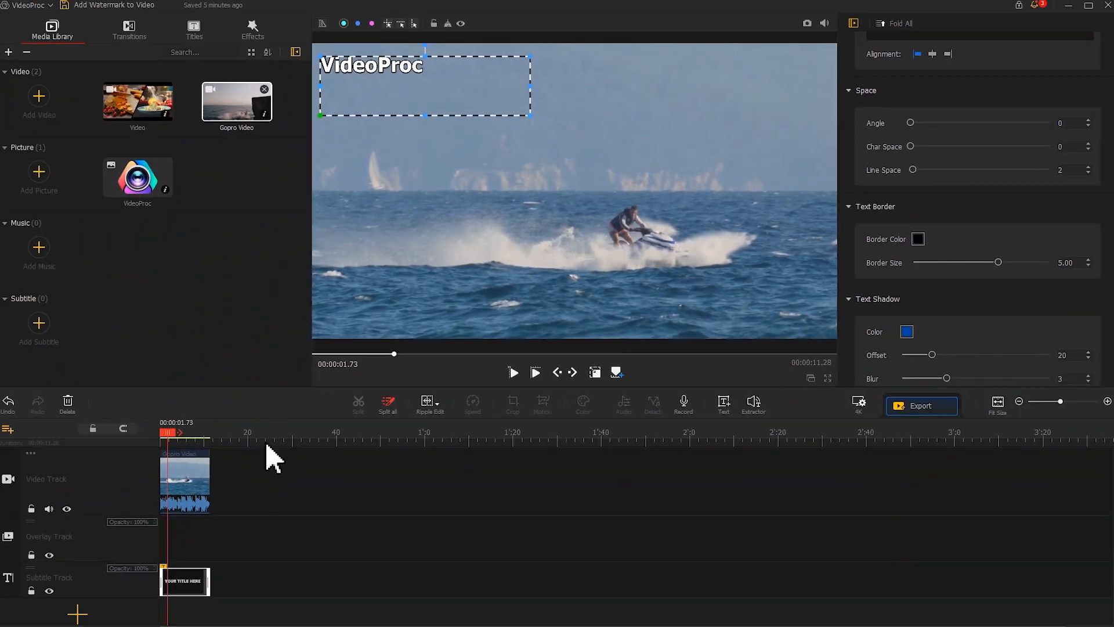
click(513, 372)
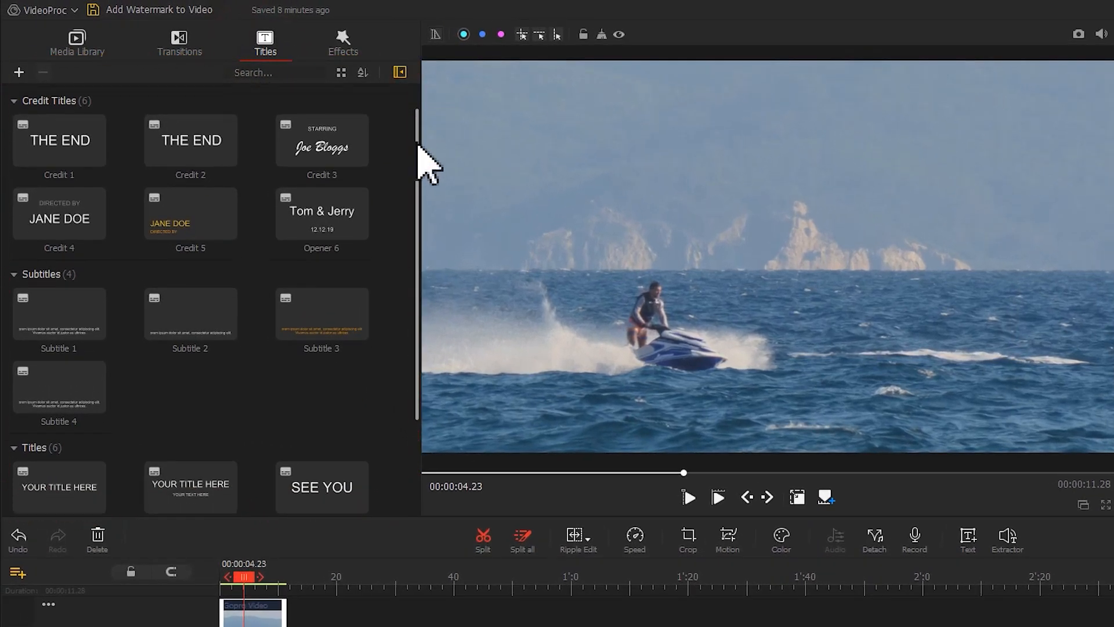
Step: Place the Title 4 'YOUR TITLE' preset on the subtitle track and select it for editing
scroll(down, 3)
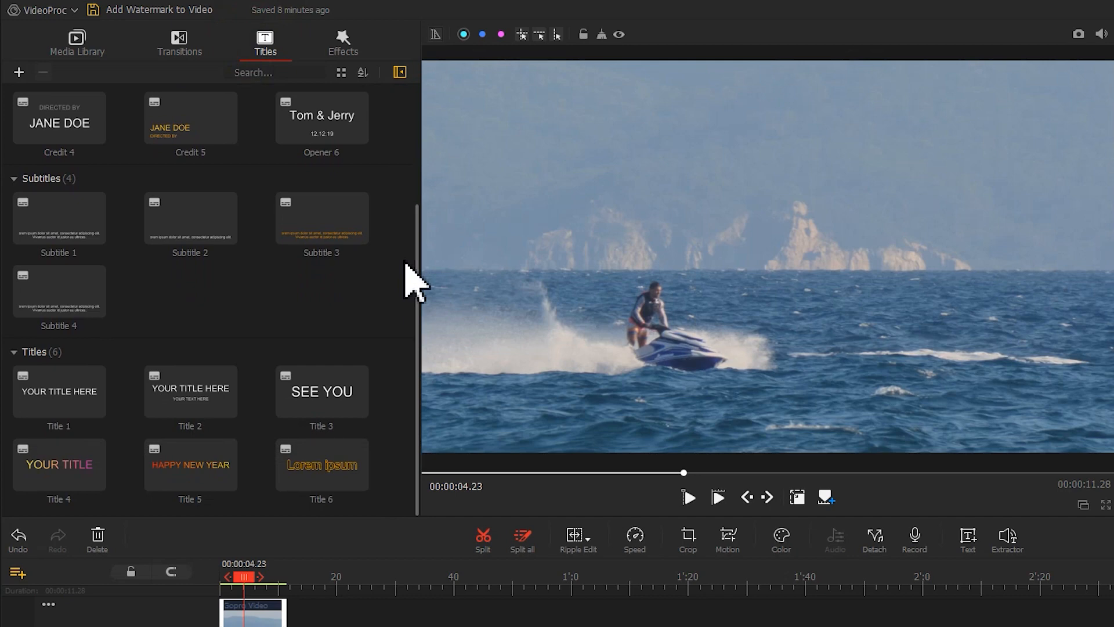
mouse_move(338, 299)
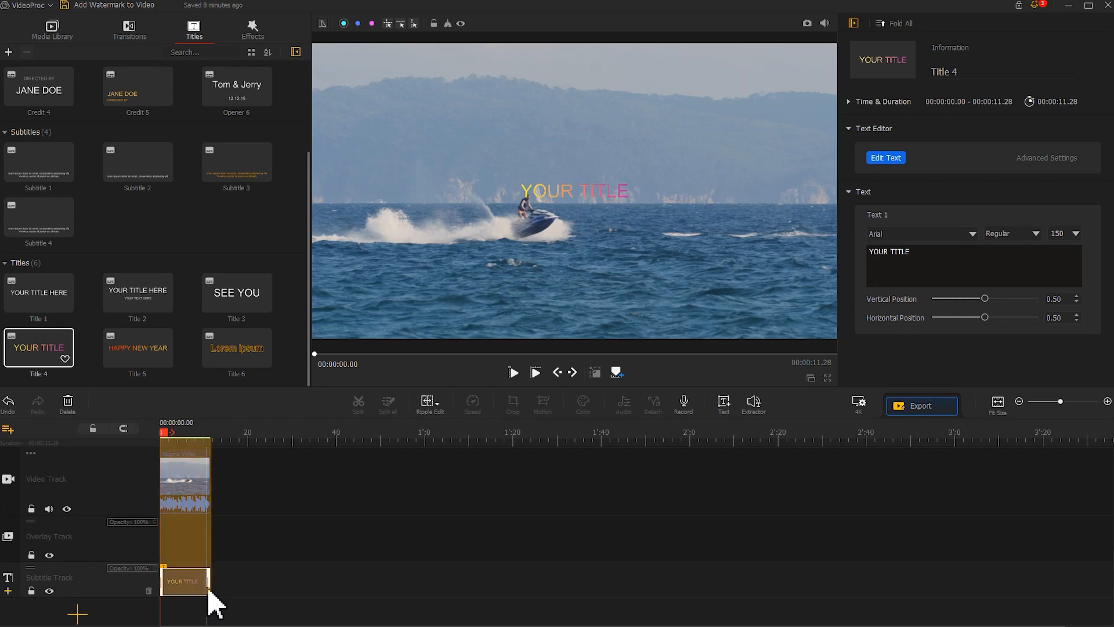
click(185, 581)
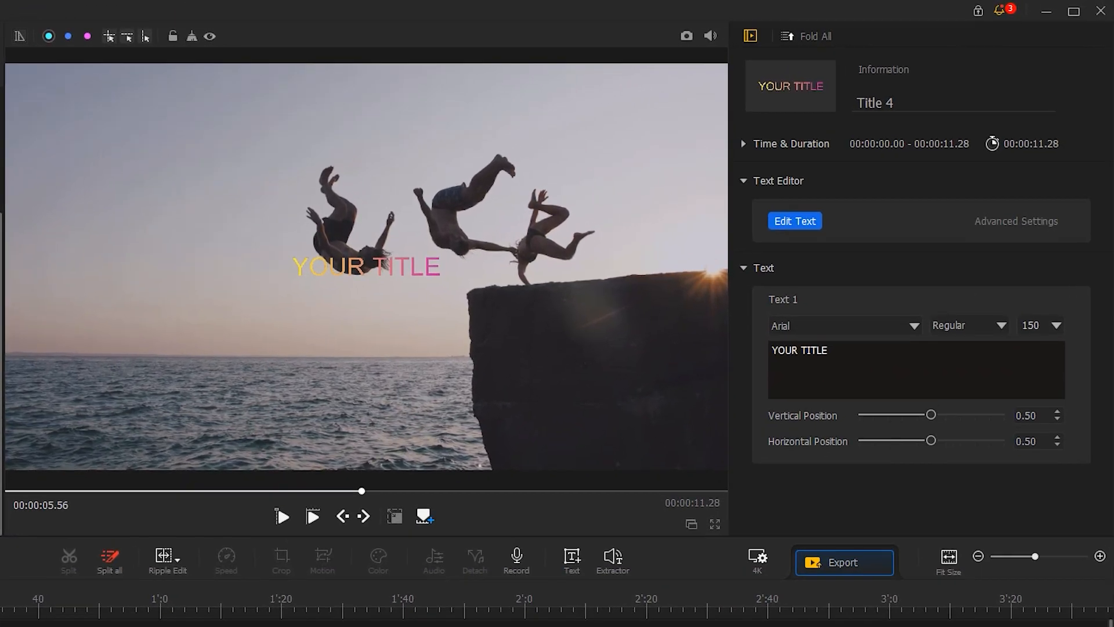
Step: Replace YOUR TITLE with 'VideoProc' in Tahoma Bold at size 230
click(794, 220)
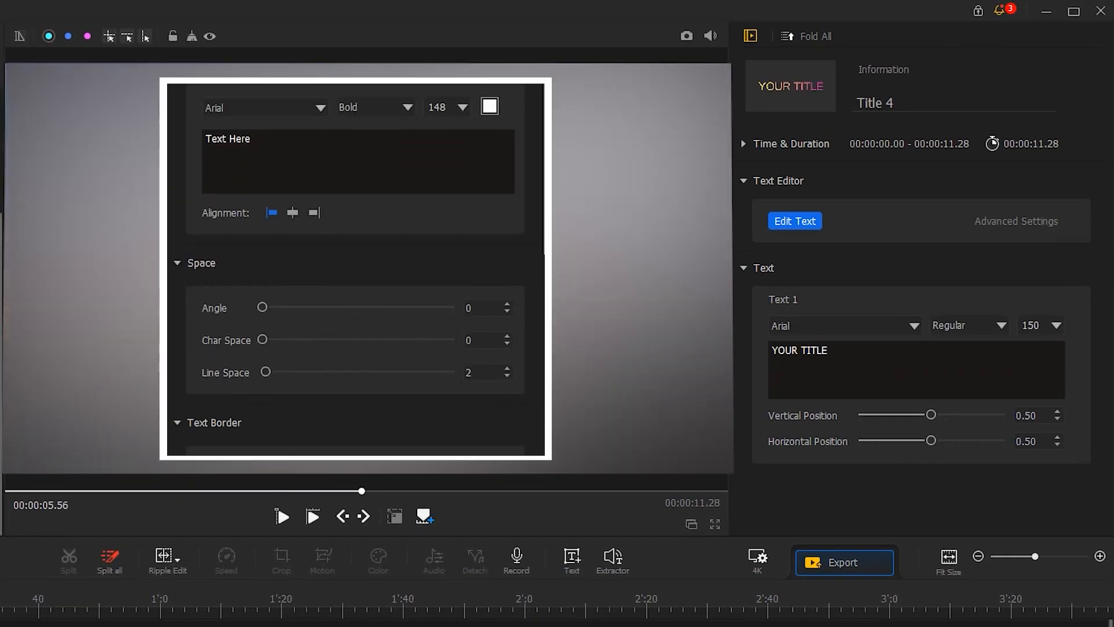
scroll(down, 3)
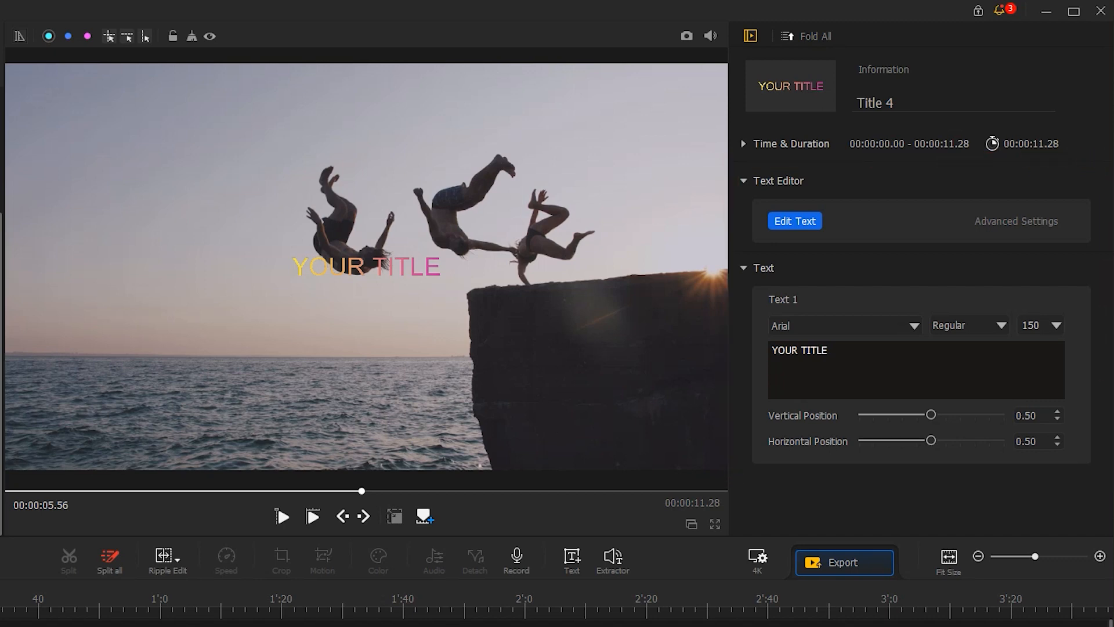
text(VideoProc)
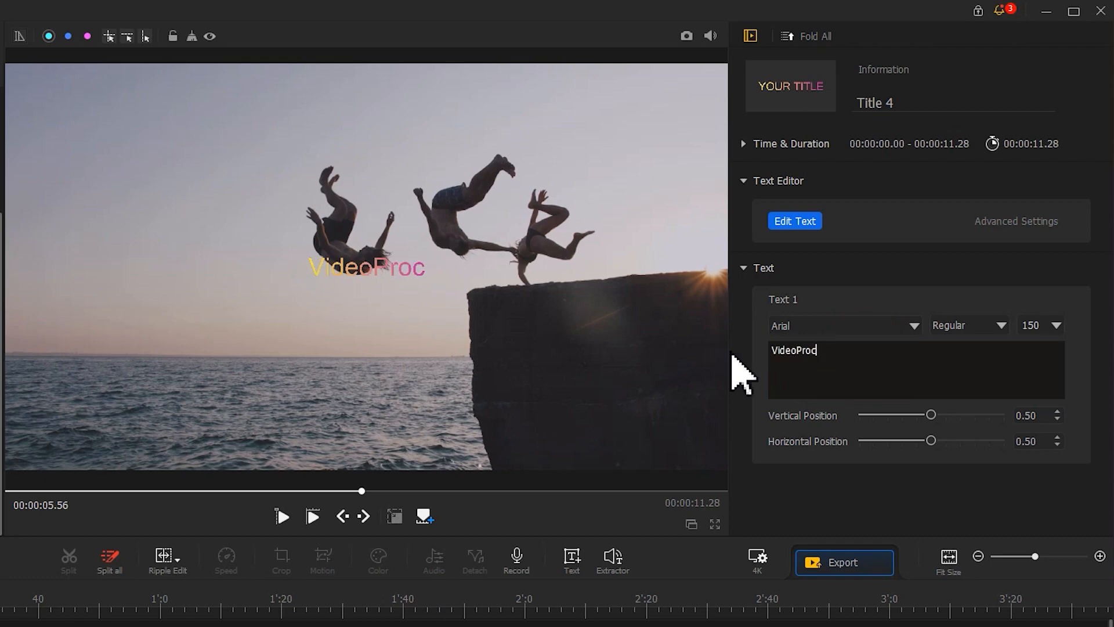
click(844, 325)
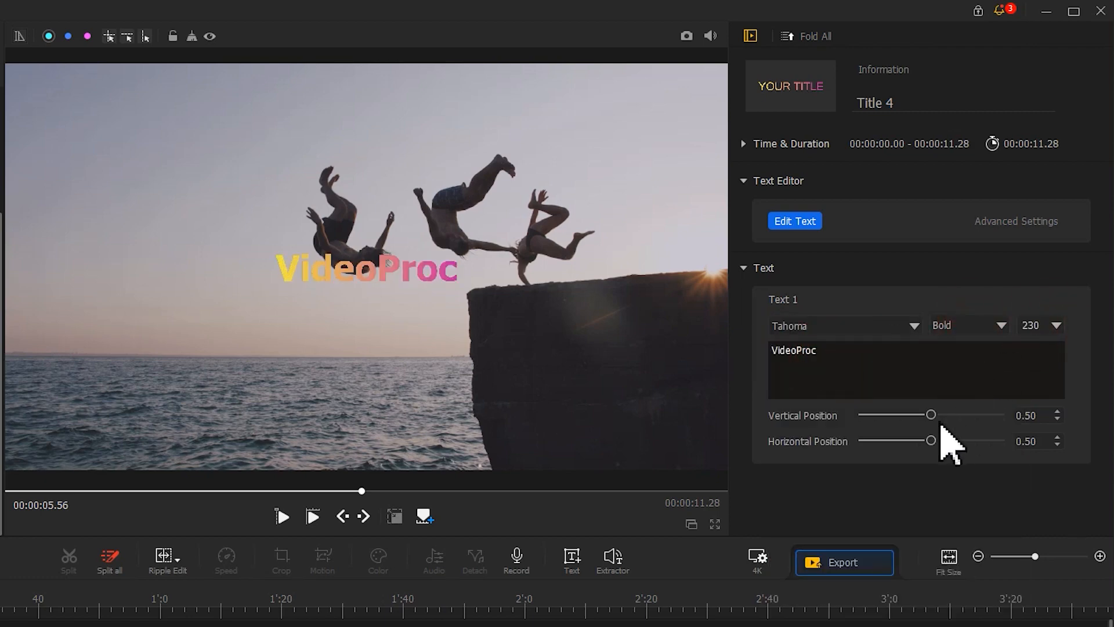
Step: Move the title near the top of the frame and toward the left
drag(930, 415, 990, 414)
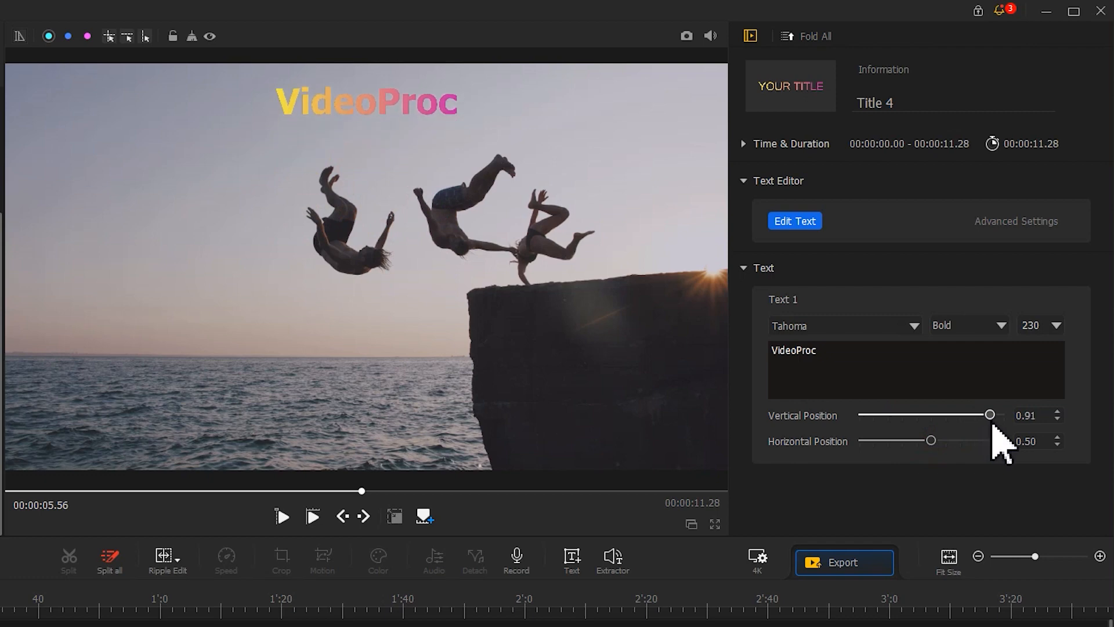
drag(931, 441, 883, 441)
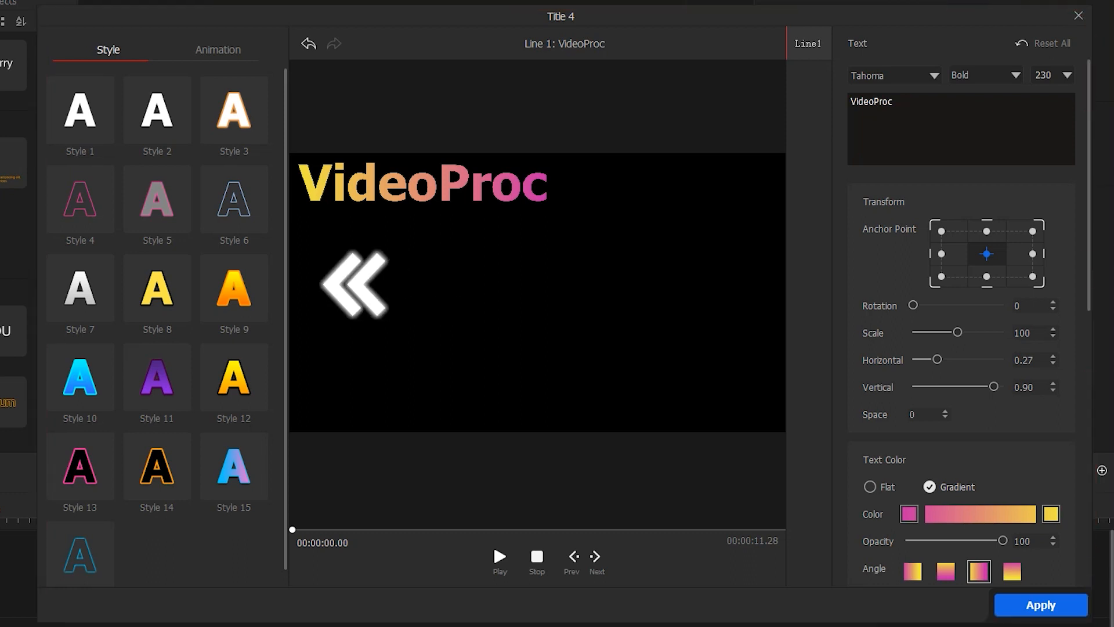
Step: Give the VideoProc text the Style 15 blue-to-pink gradient
click(233, 465)
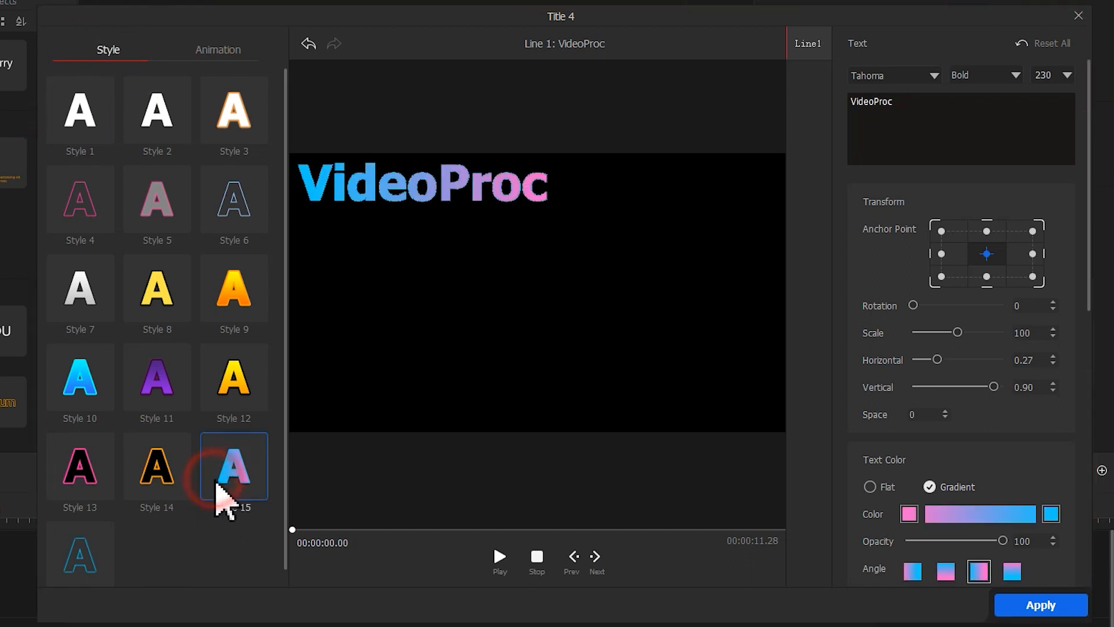
click(217, 50)
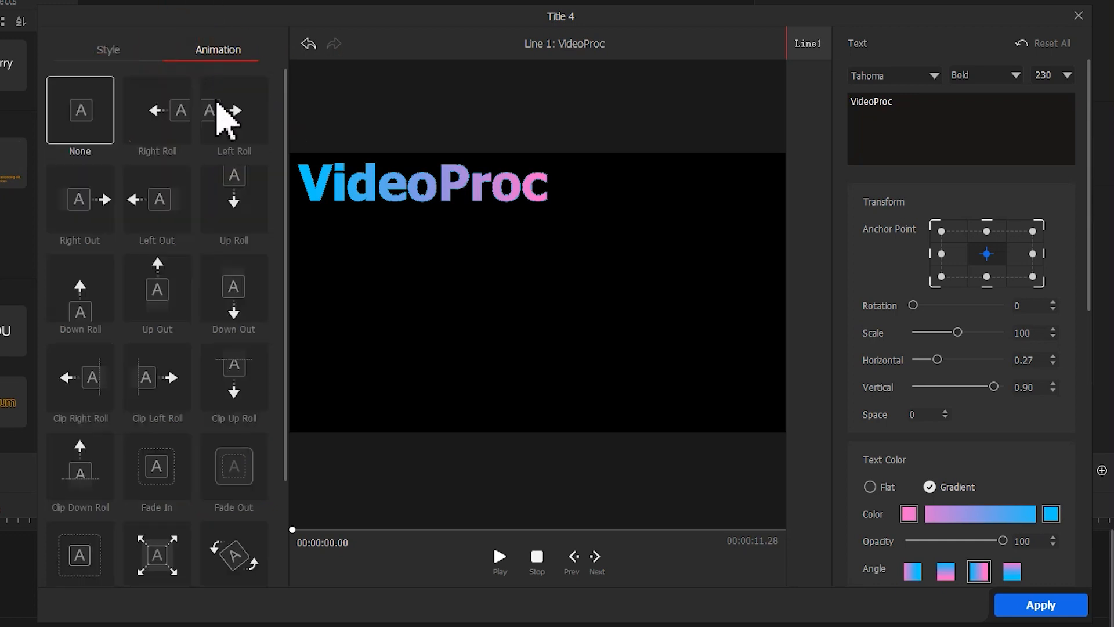
Step: Set a Fade In animation of about 2120 ms and a thick white text border
click(157, 467)
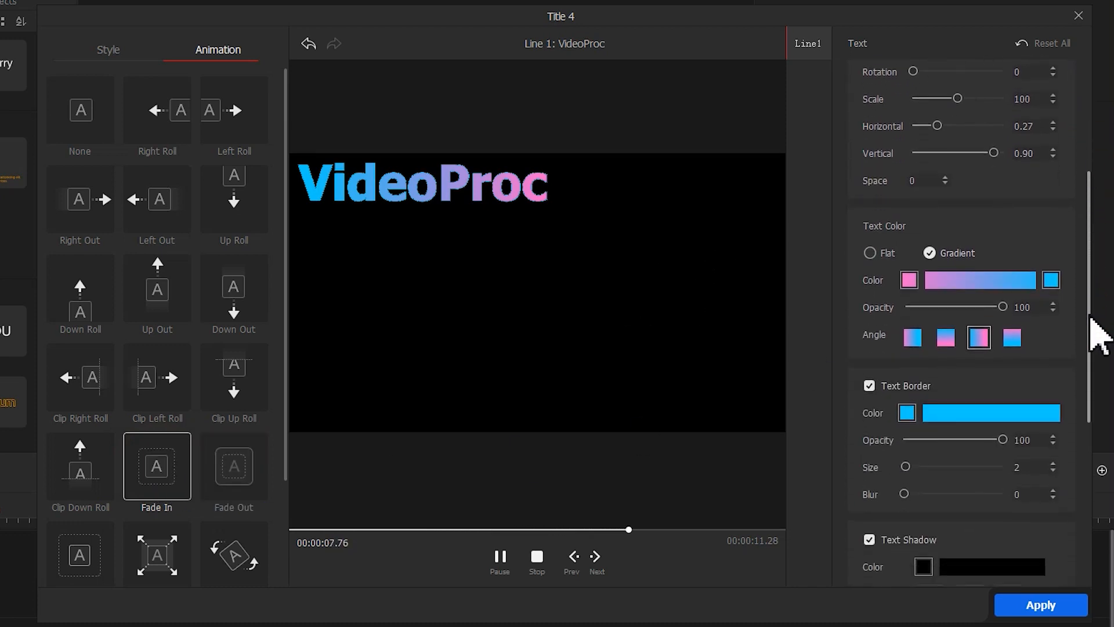
click(907, 413)
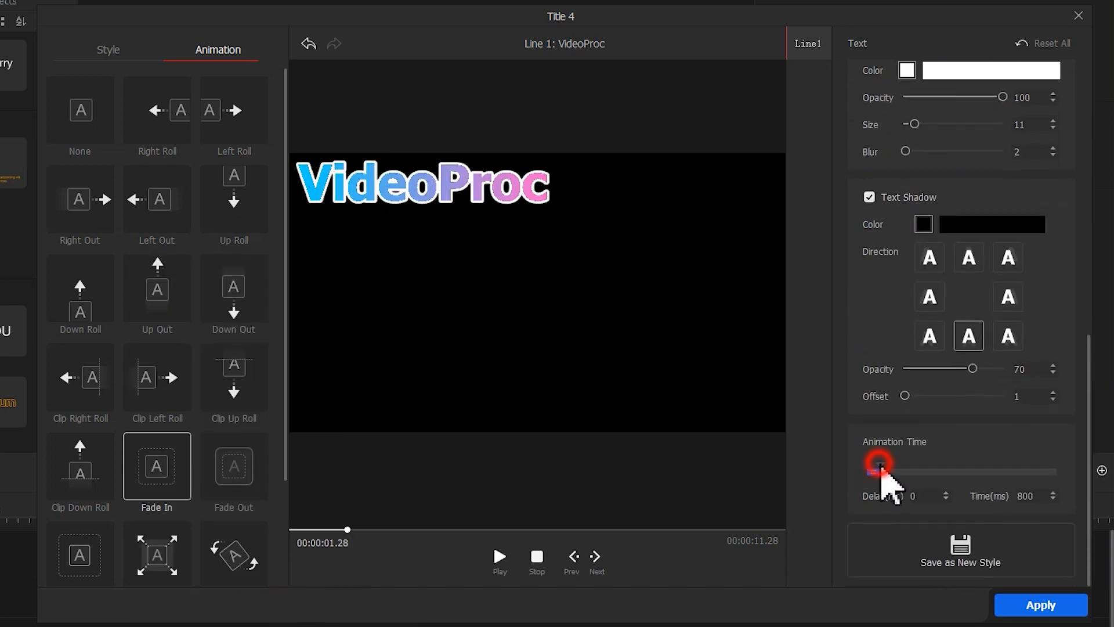
drag(879, 471, 880, 472)
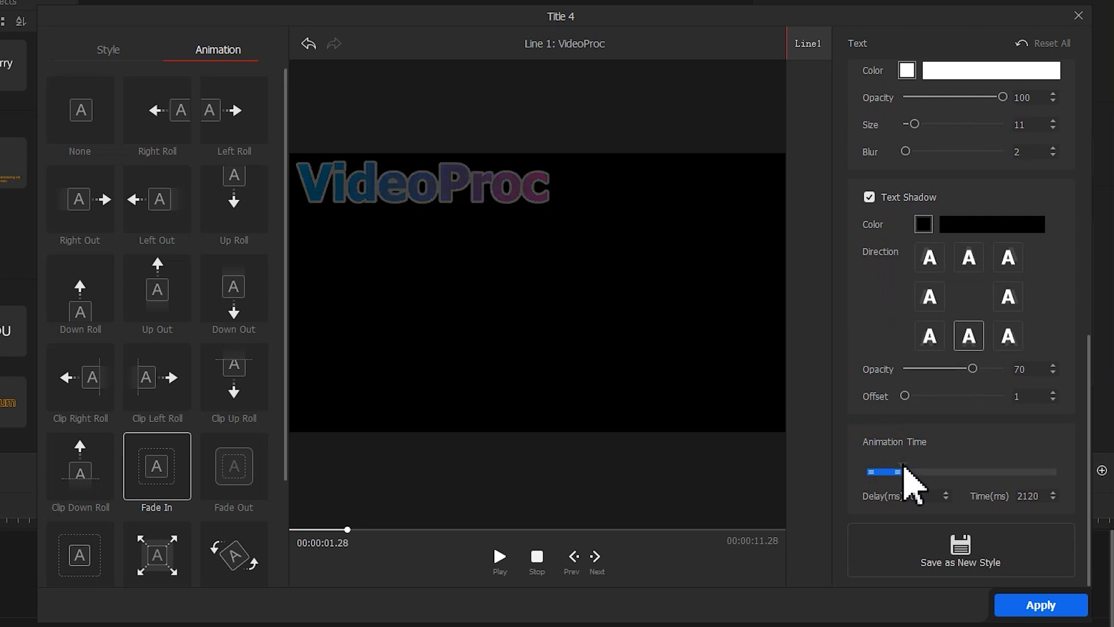
Step: Preview the fade-in, then apply the styled, animated title to the project
click(500, 556)
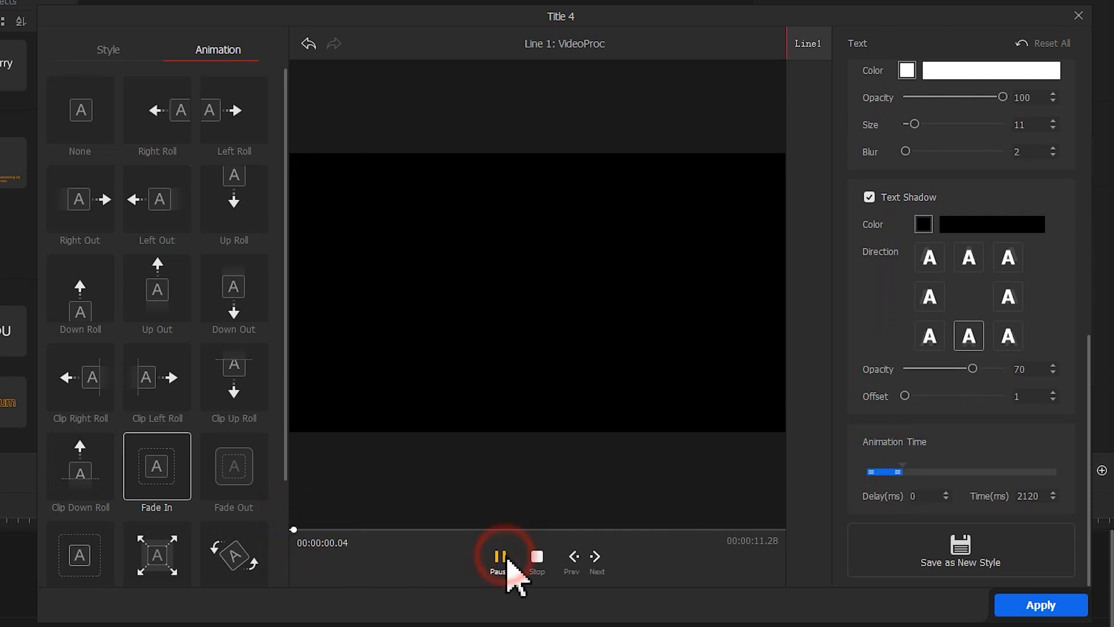
click(498, 558)
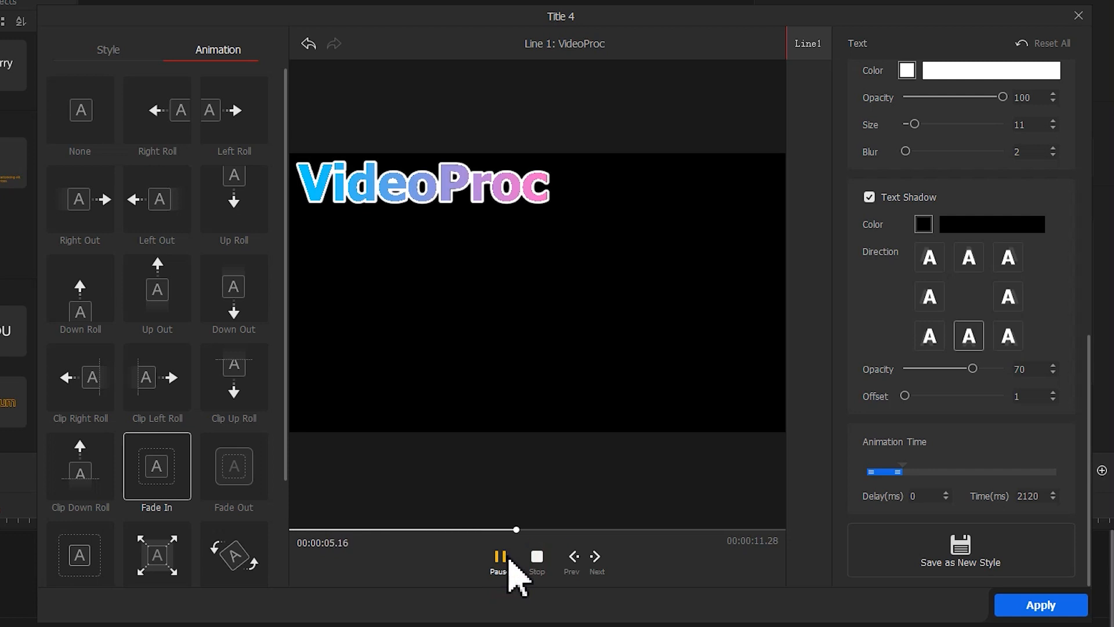
click(498, 562)
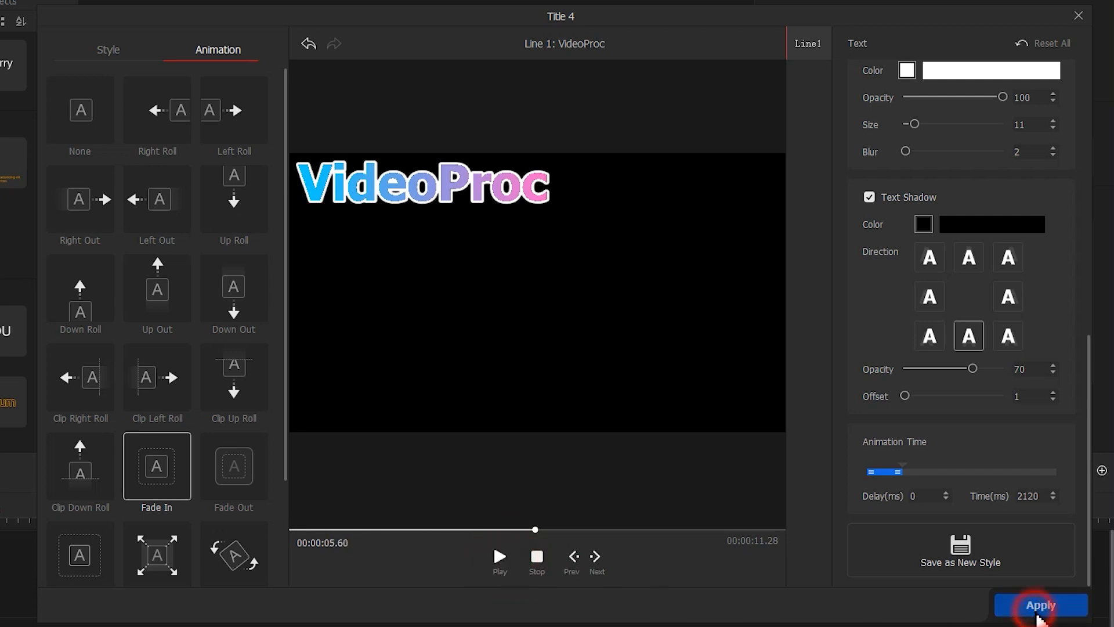
click(1041, 605)
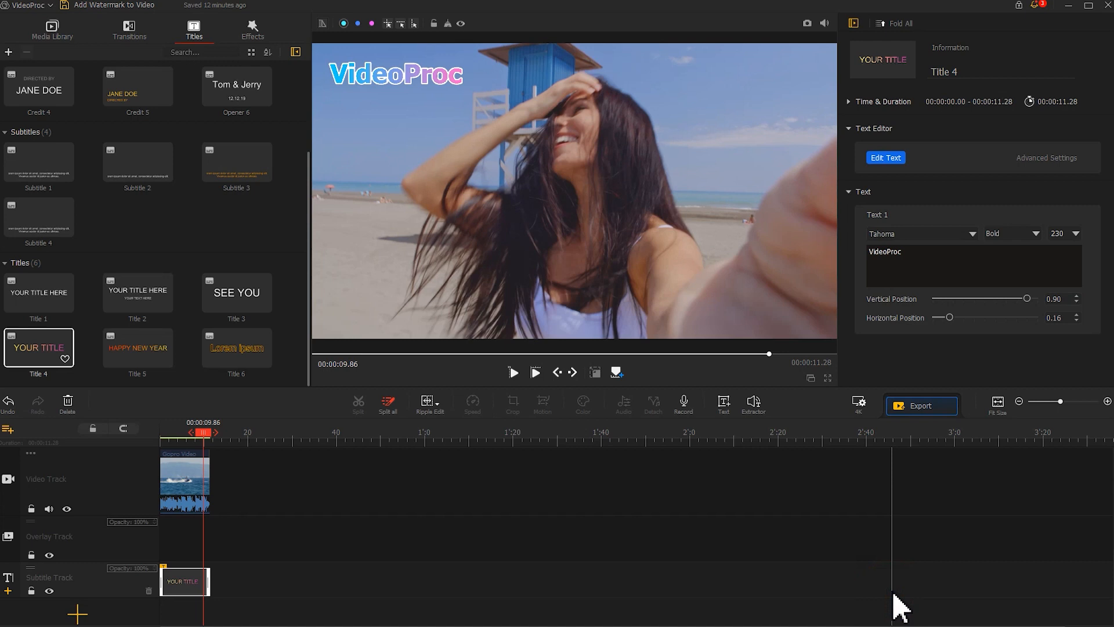